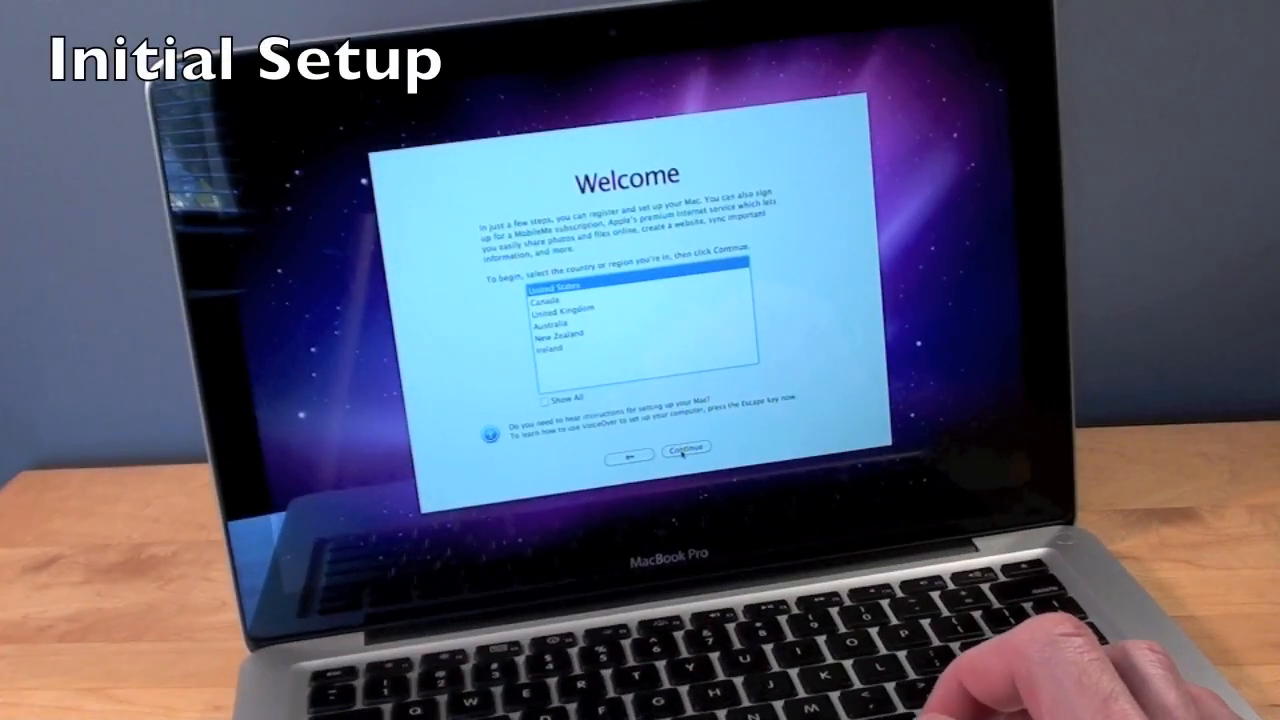
Accept United States and the U.S. keyboard, then choose the Time Capsule 5 GHz network
left_click(684, 456)
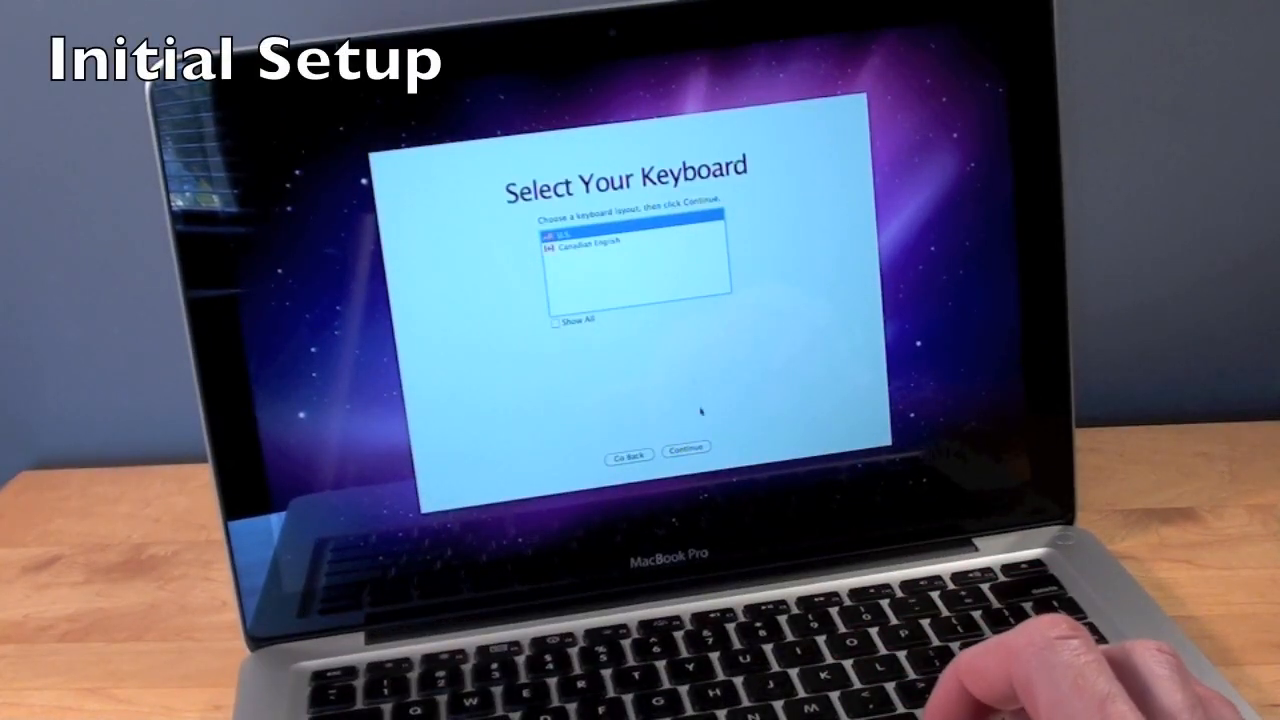
left_click(684, 456)
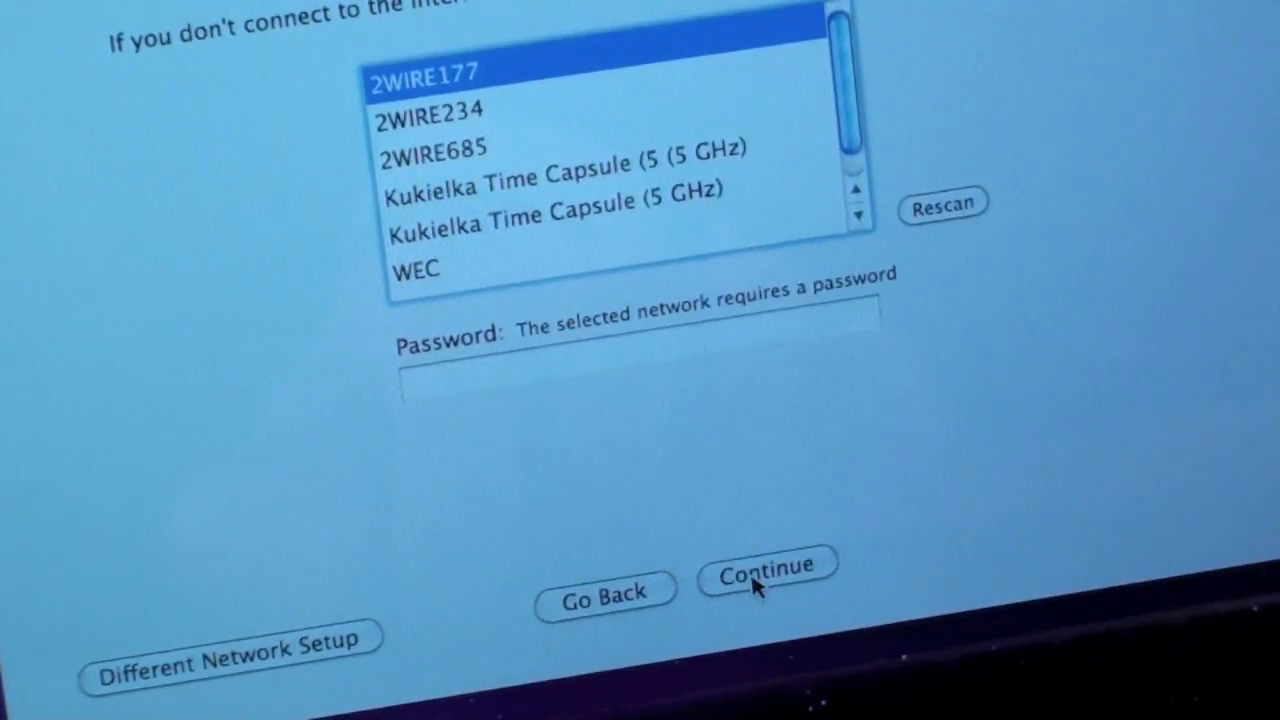
left_click(556, 180)
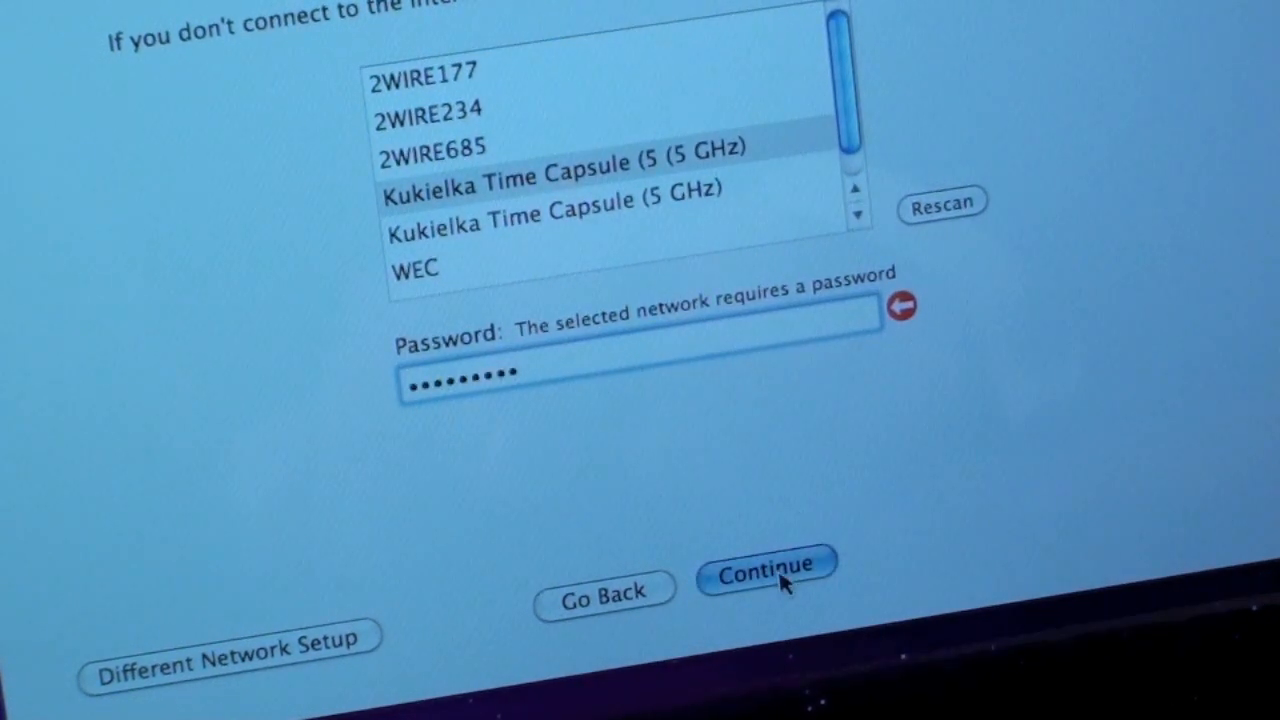
left_click(766, 568)
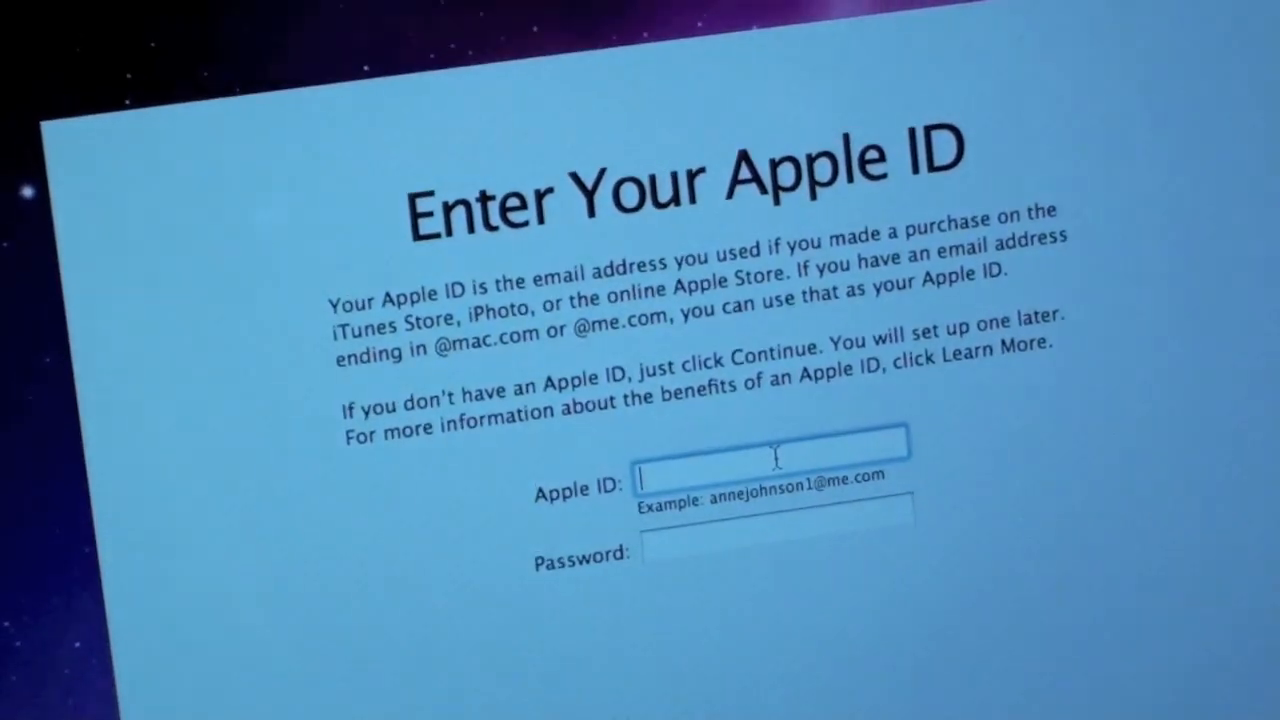
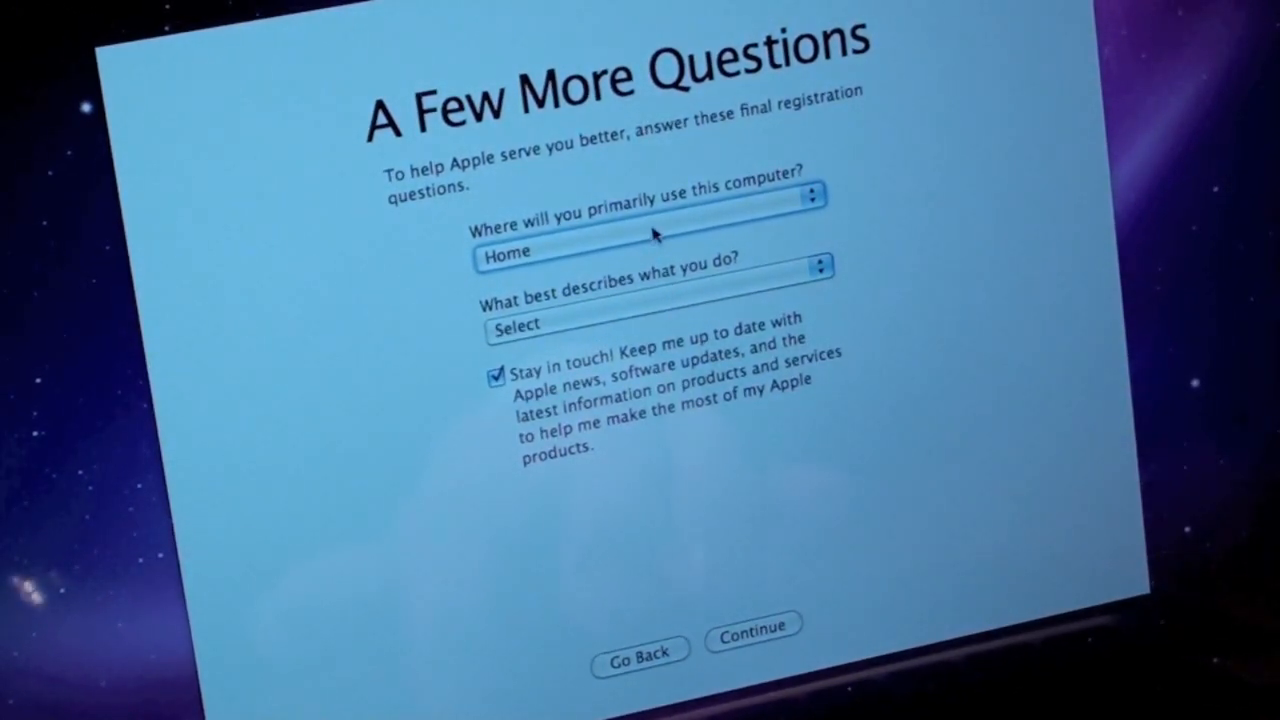
Answer Video/Film as the occupation, submit registration and create the user account
left_click(656, 324)
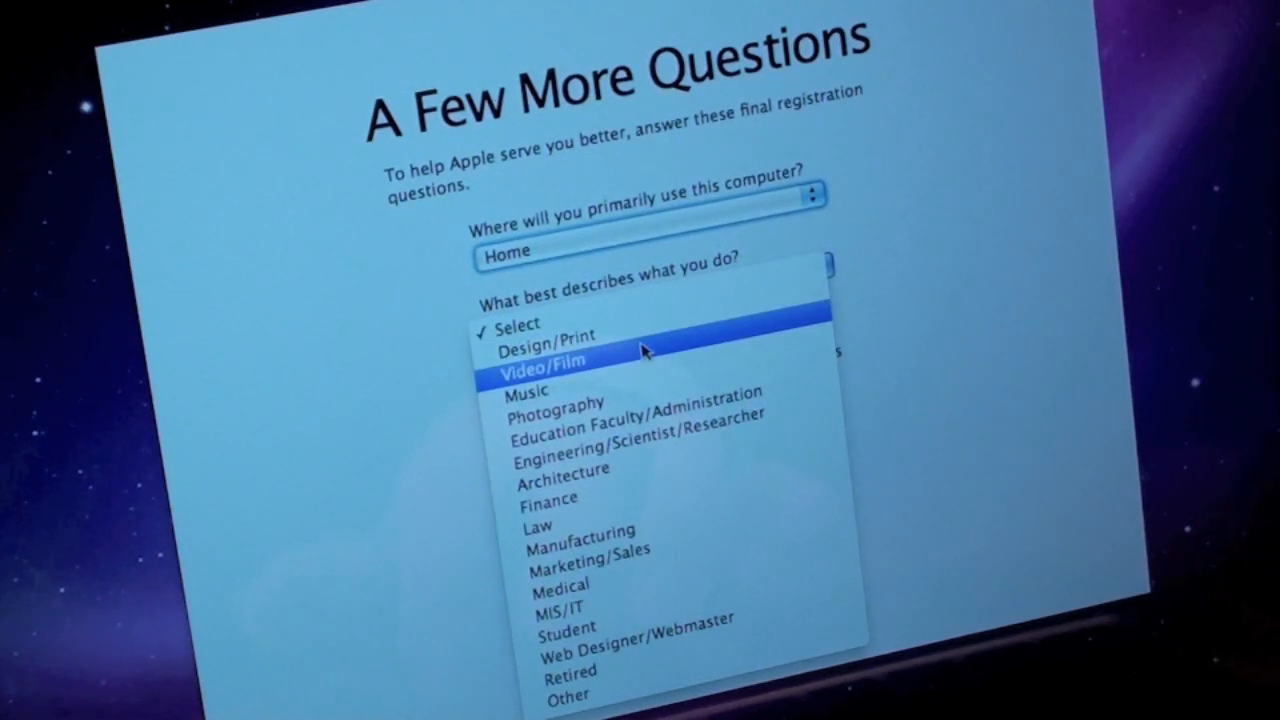
left_click(544, 360)
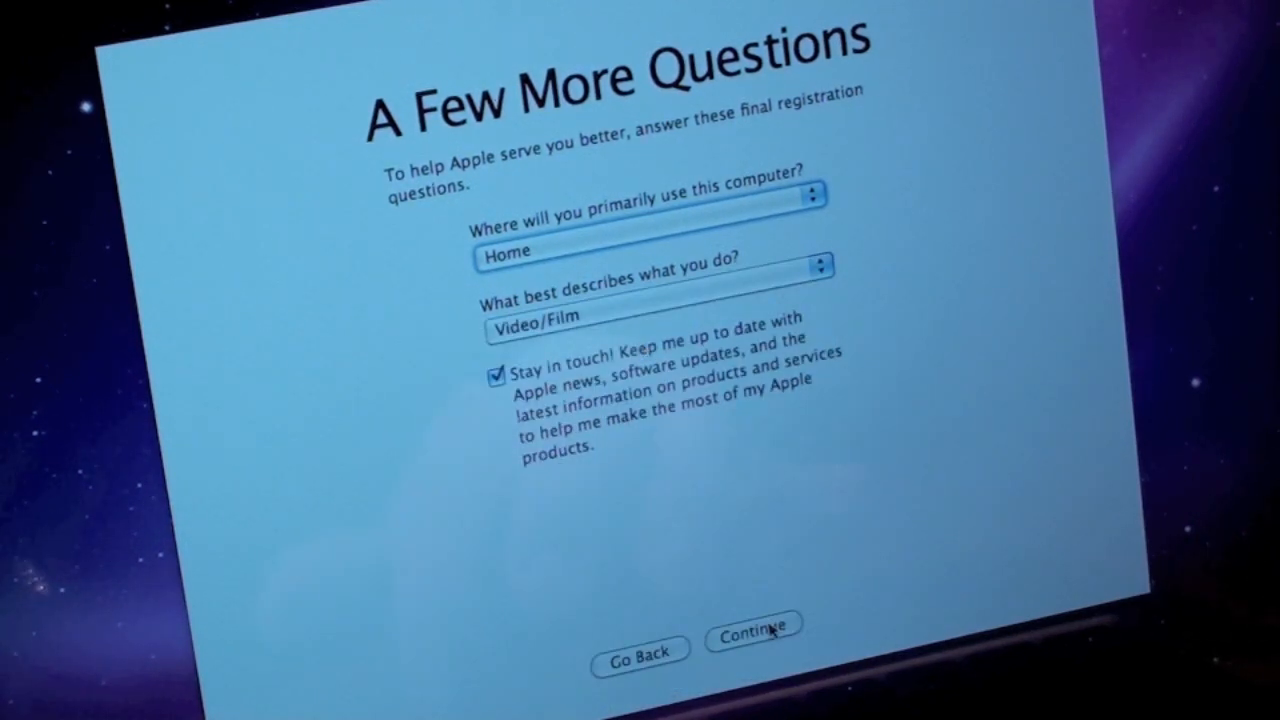
left_click(754, 632)
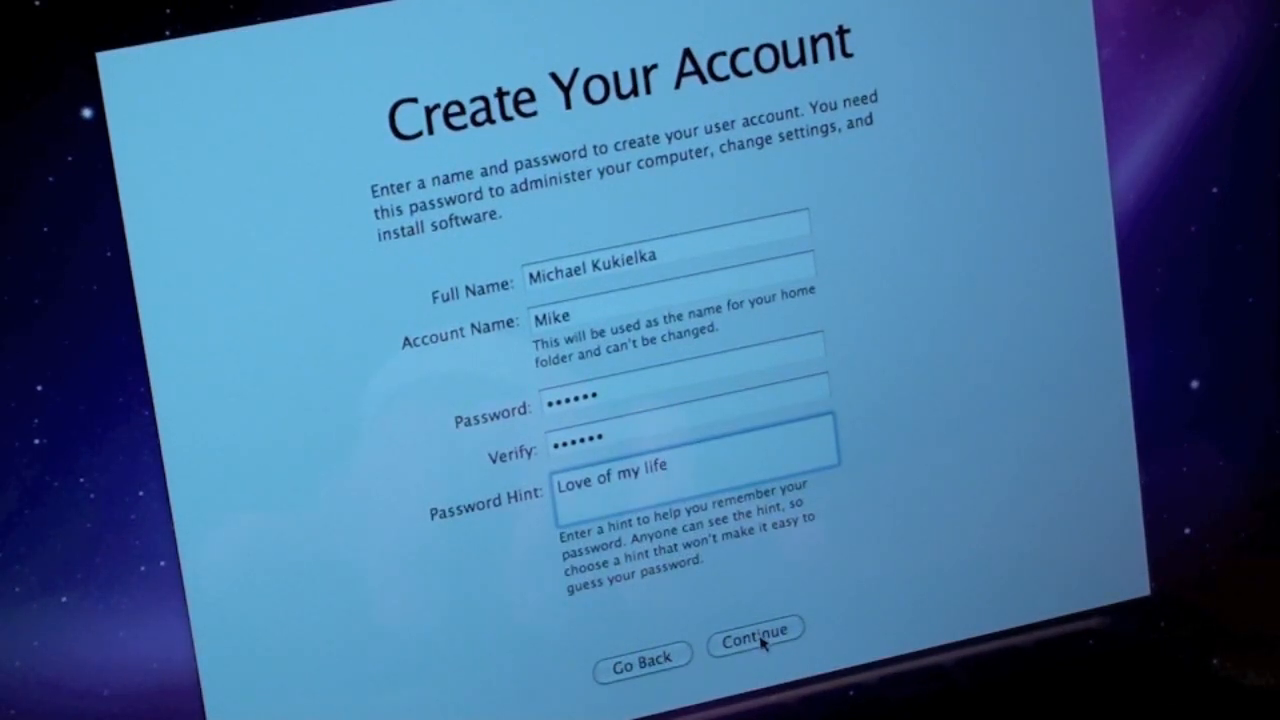
left_click(754, 644)
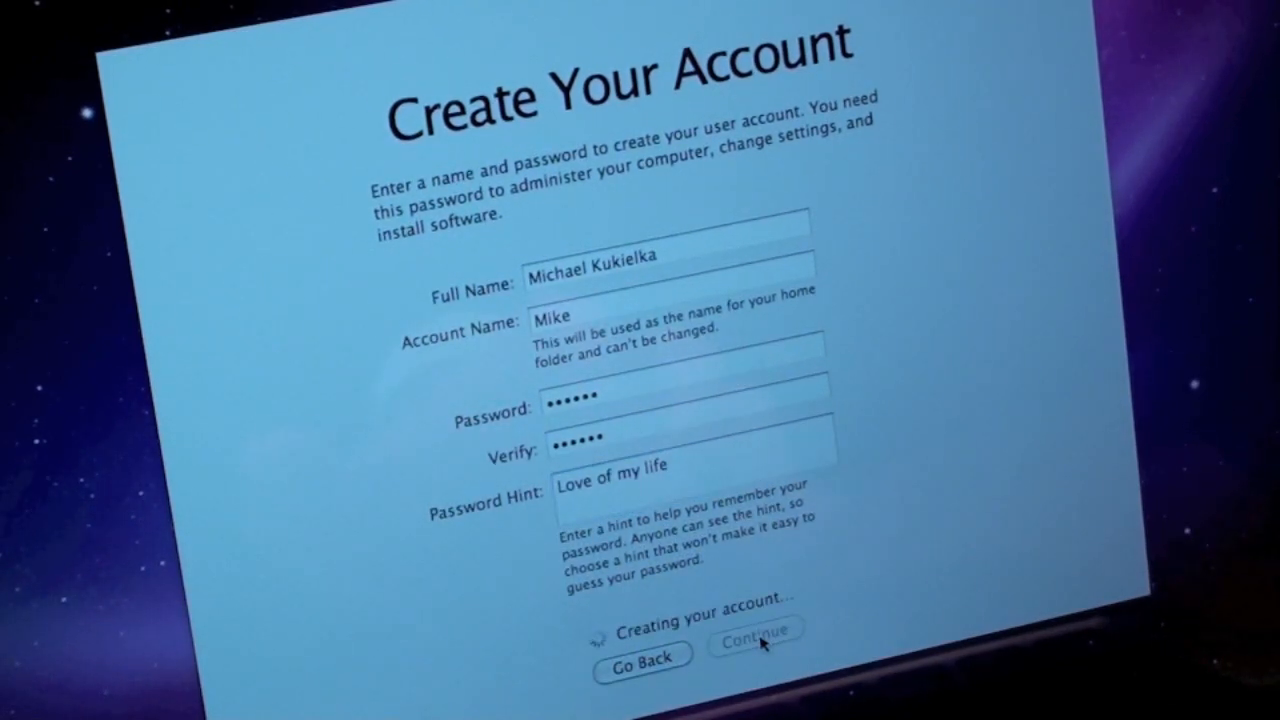
left_click(756, 640)
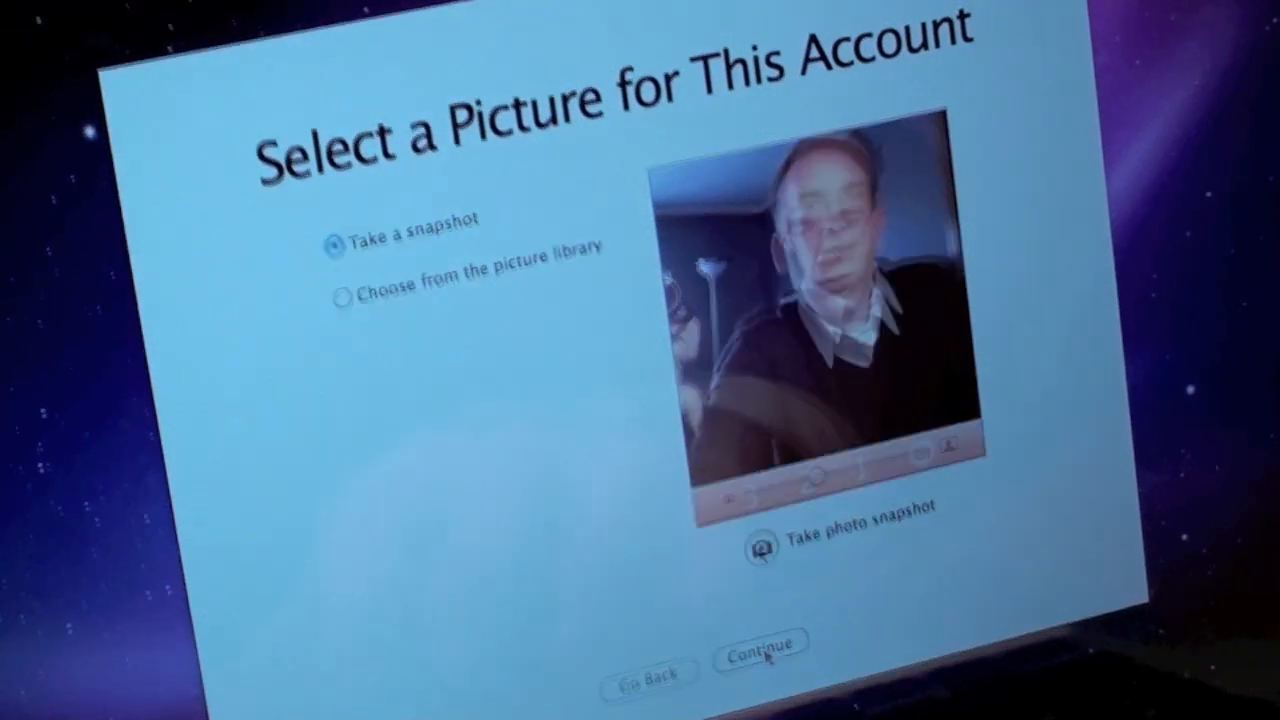
Take a webcam snapshot as the account picture and finish setup
left_click(762, 540)
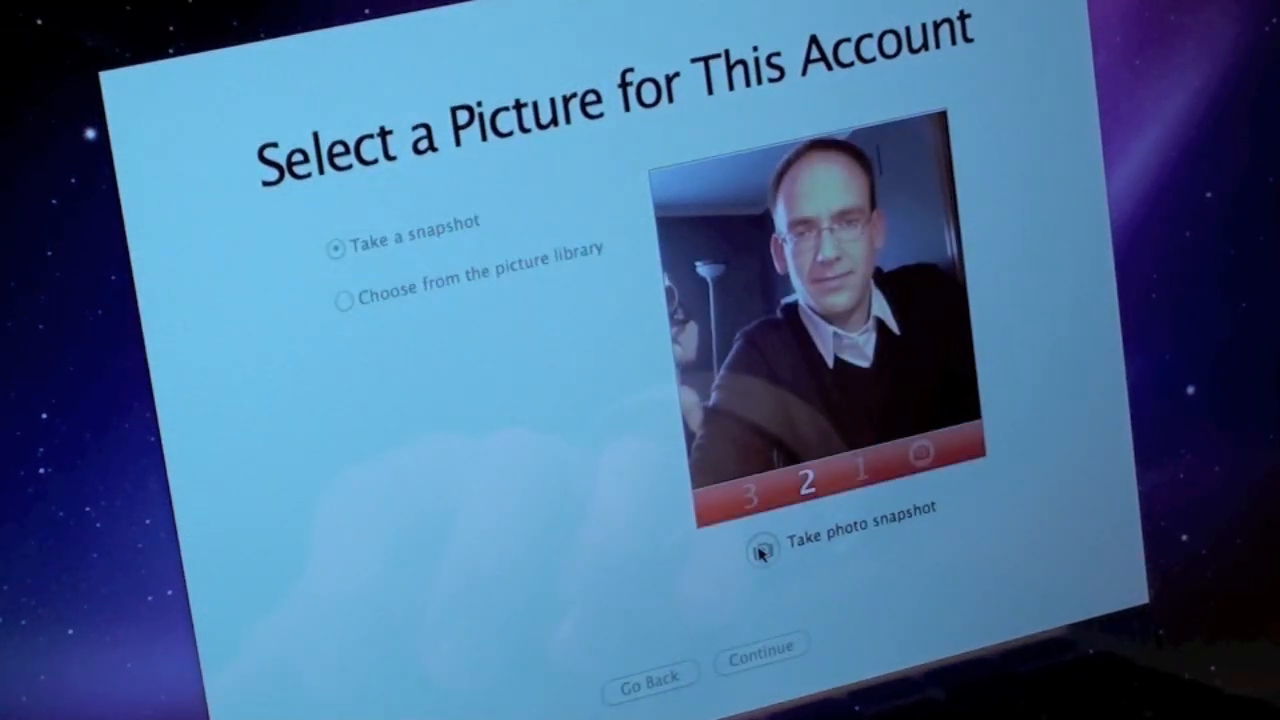
left_click(764, 552)
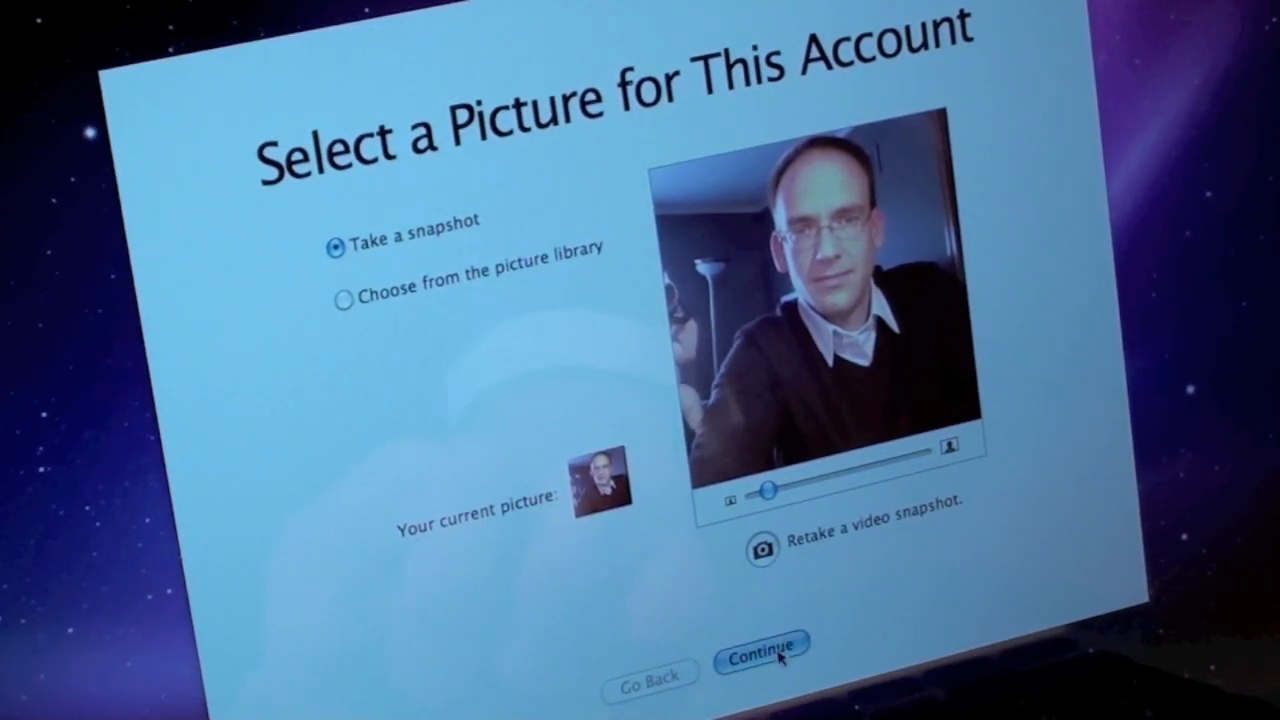
left_click(760, 656)
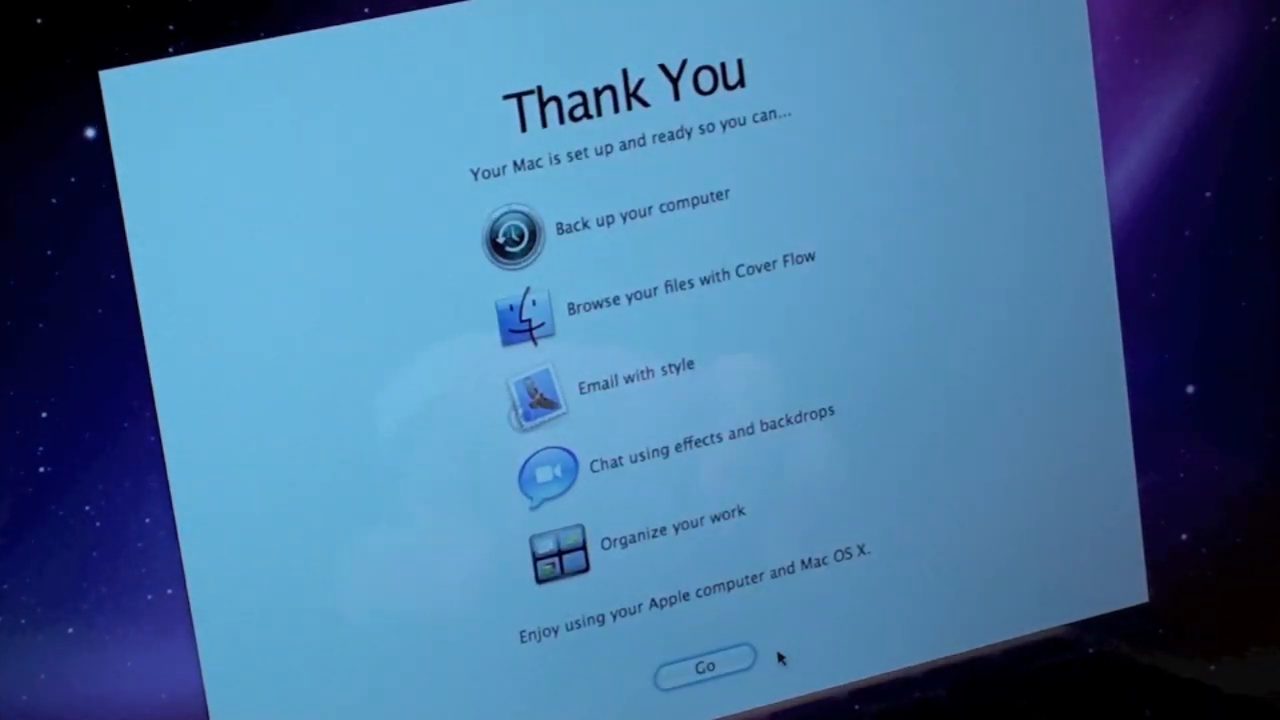
Leave the Thank You screen and go to the desktop with the default Dock
left_click(706, 668)
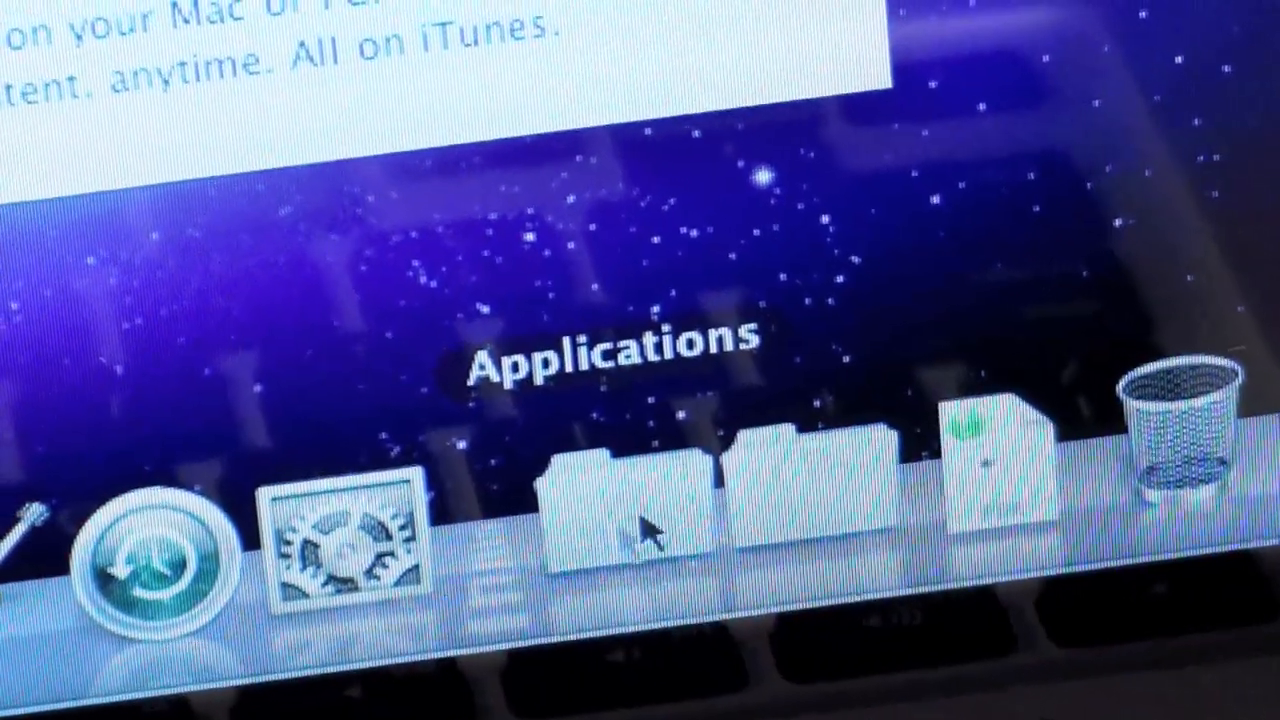
mouse_move(1010, 470)
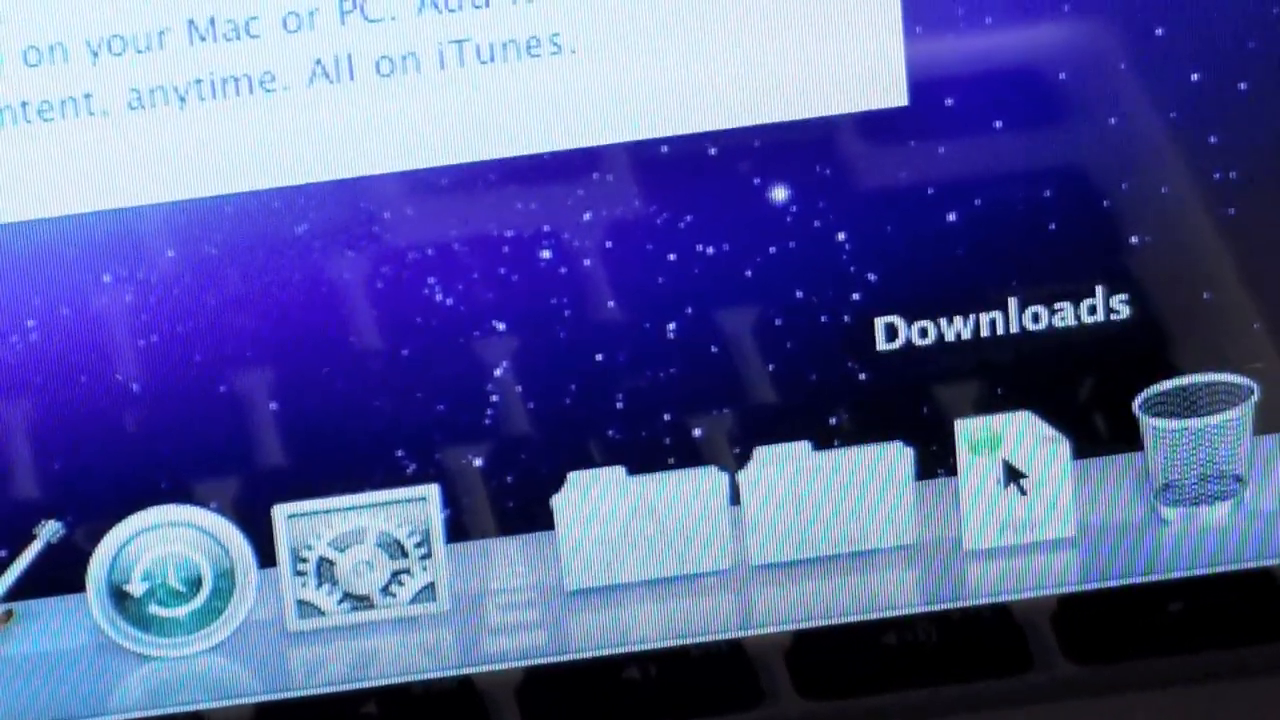